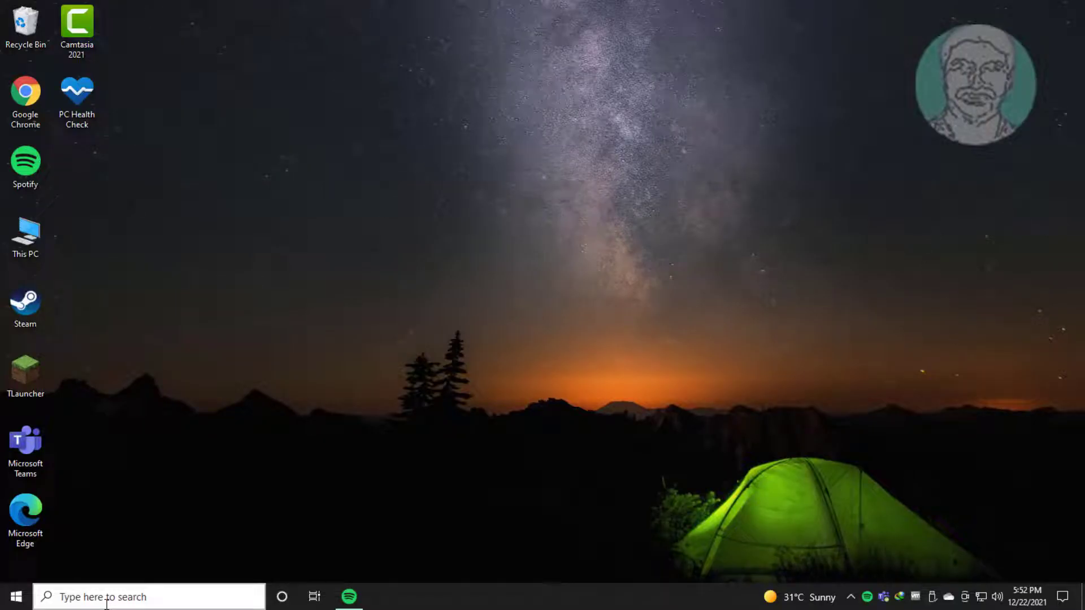
Search for ncpa.cpl and open the Network Connections control panel item
left_click(139, 596)
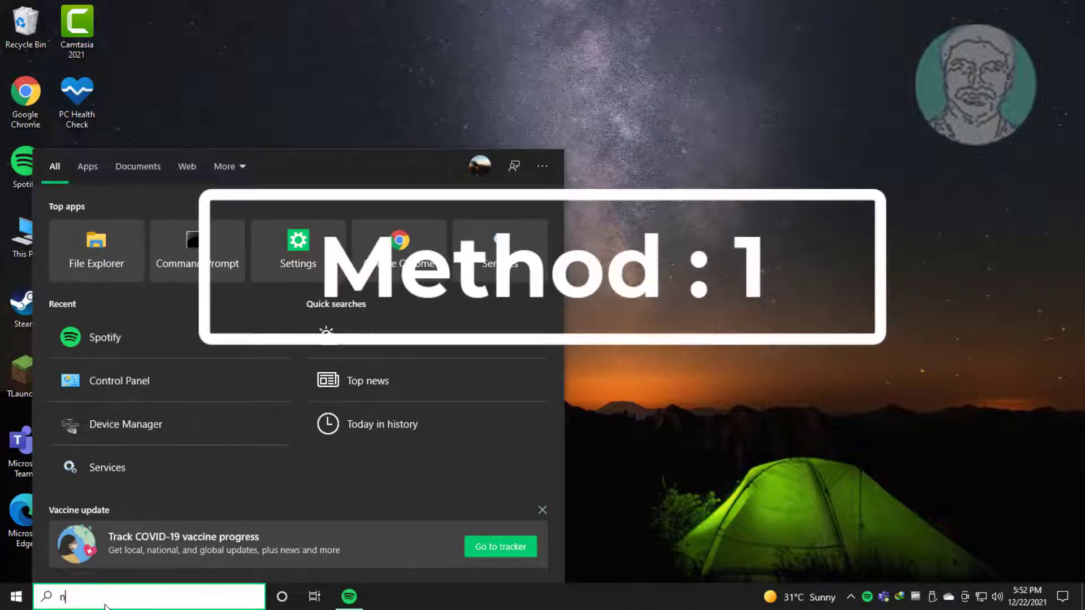
type("cpa.cpl")
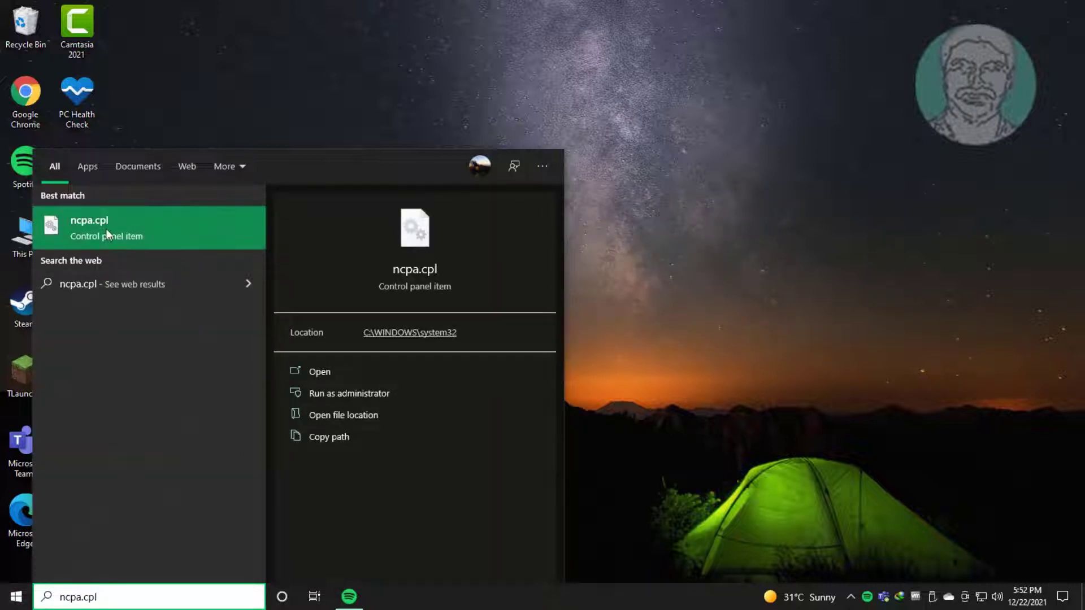
left_click(89, 227)
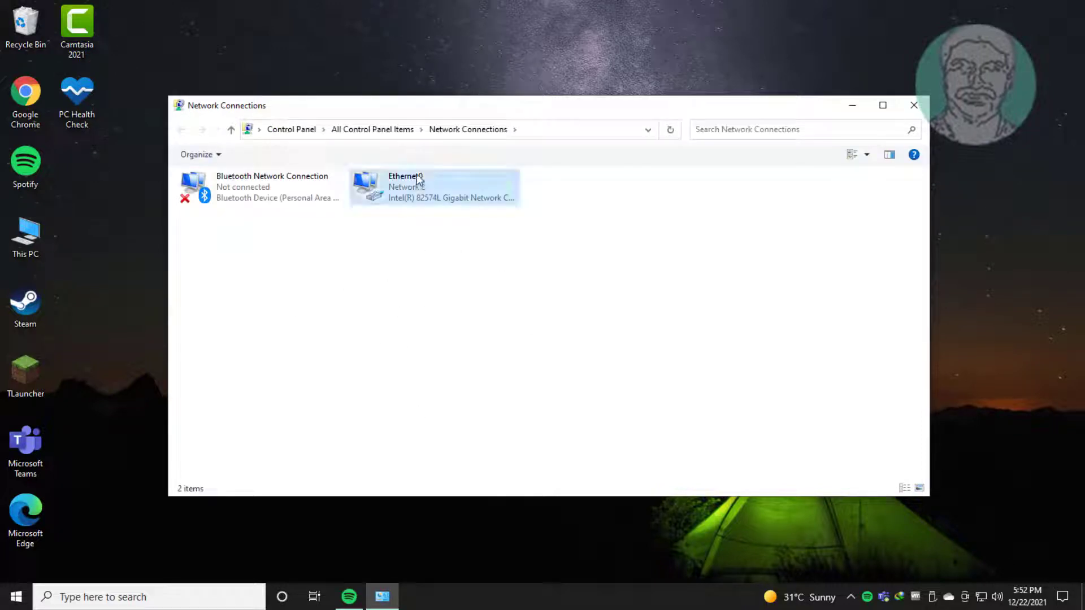
Open Ethernet0's properties and its Internet Protocol Version 4 (TCP/IPv4) settings
left_click(415, 187)
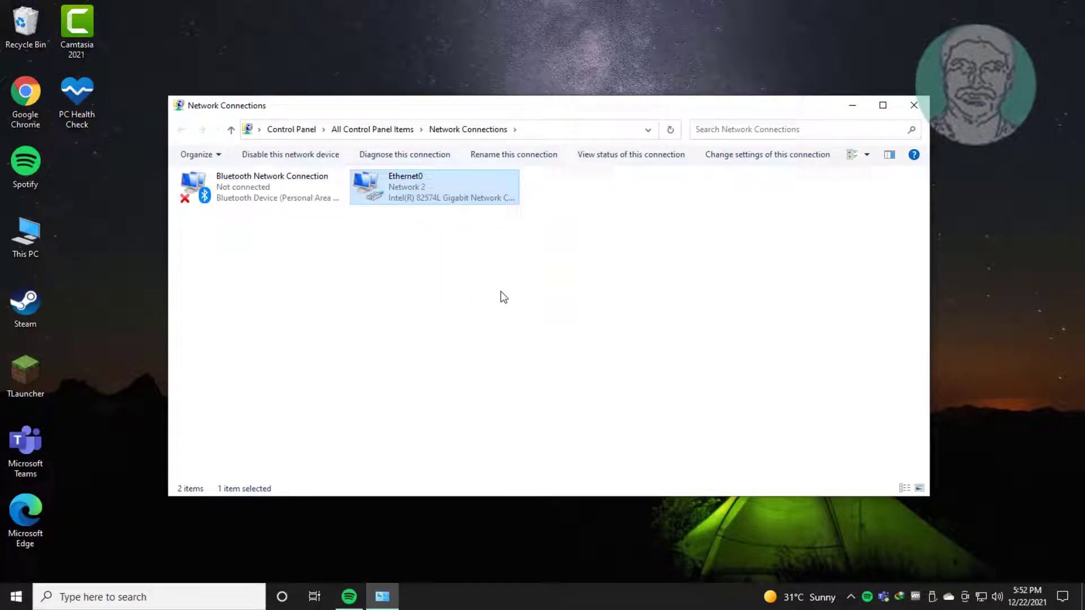
double_click(434, 187)
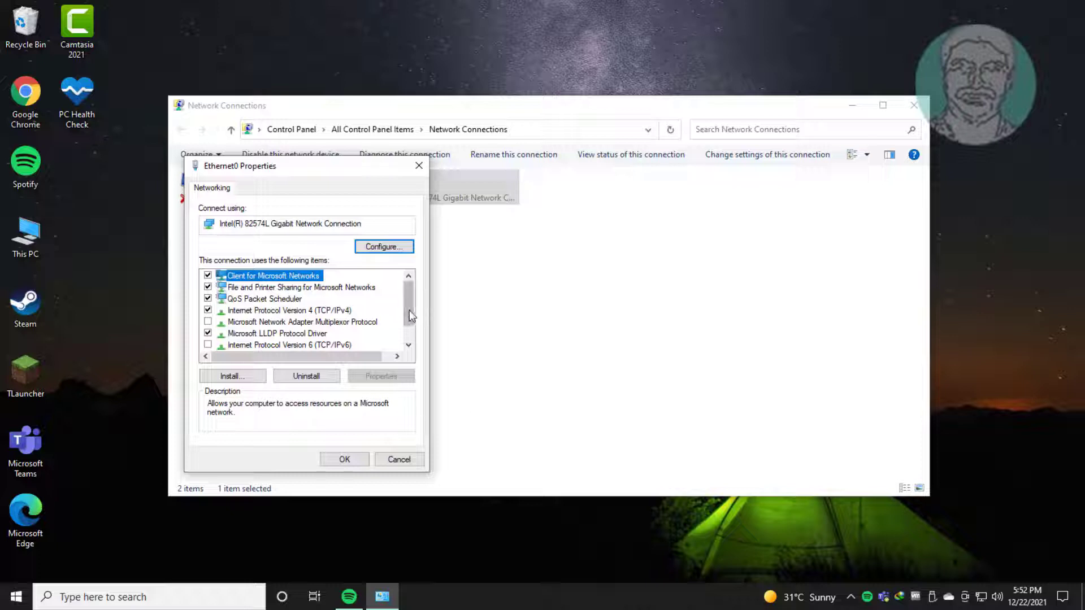
scroll("down", 3)
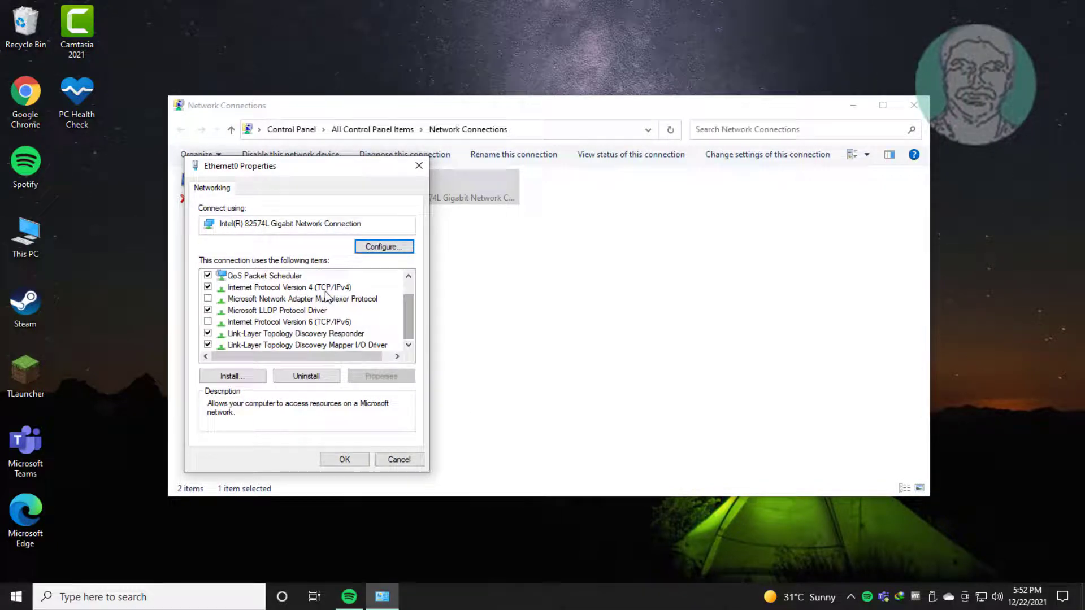
left_click(290, 287)
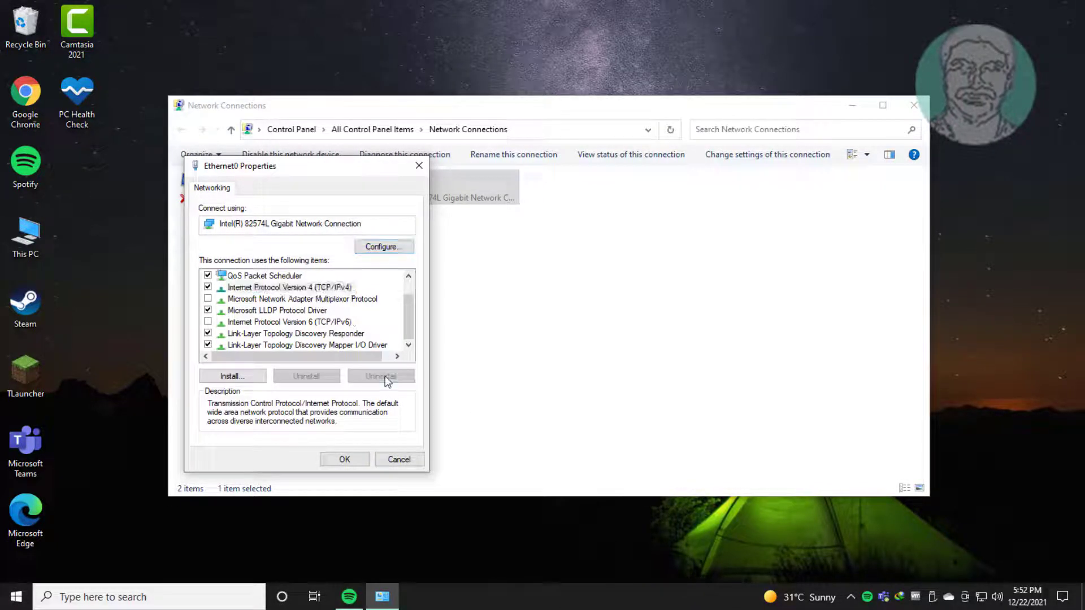
double_click(290, 287)
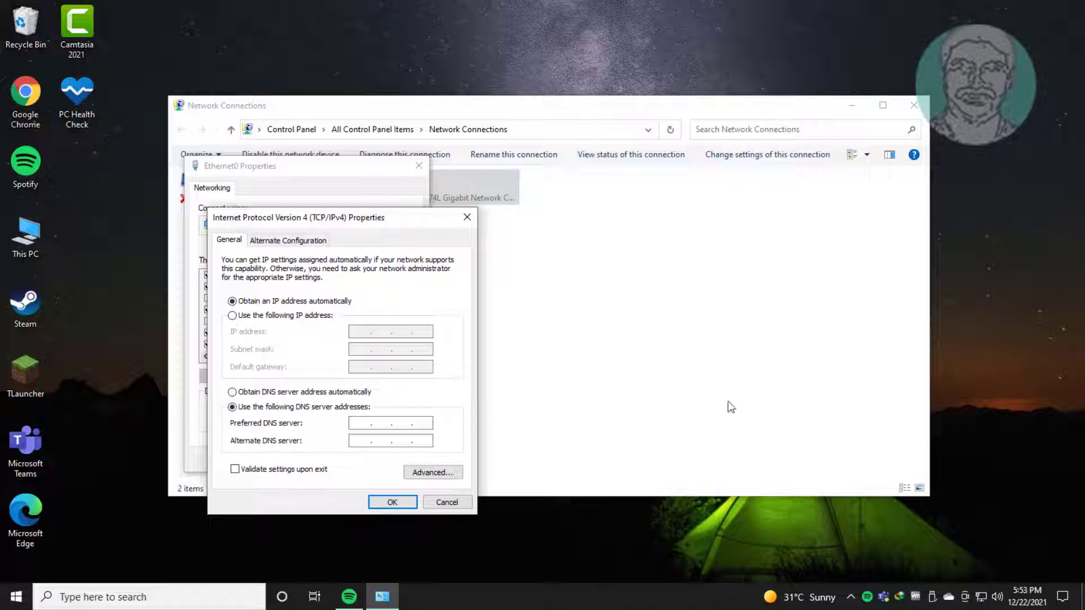
Enter 1.1.1.1 as preferred and 1.0.0.1 as alternate DNS server and confirm
type("1.1.1.")
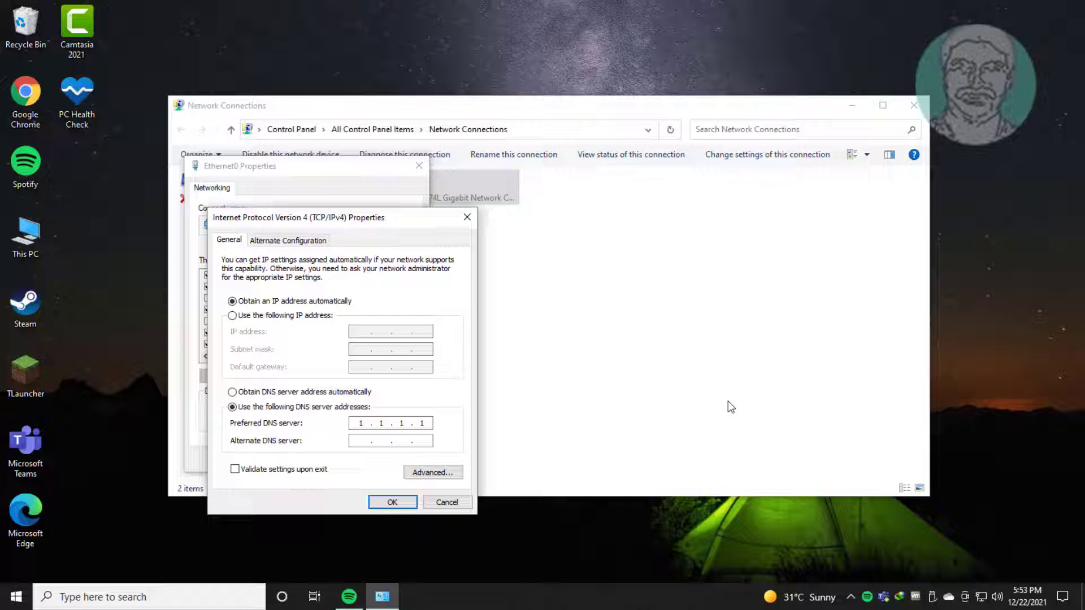
type("1.0.0.1")
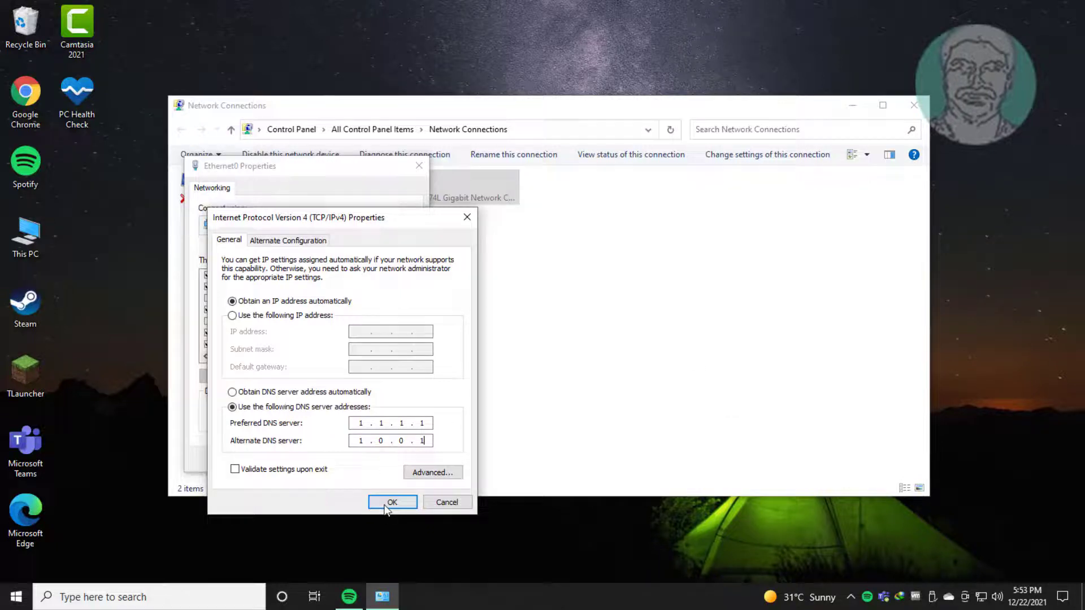
left_click(392, 502)
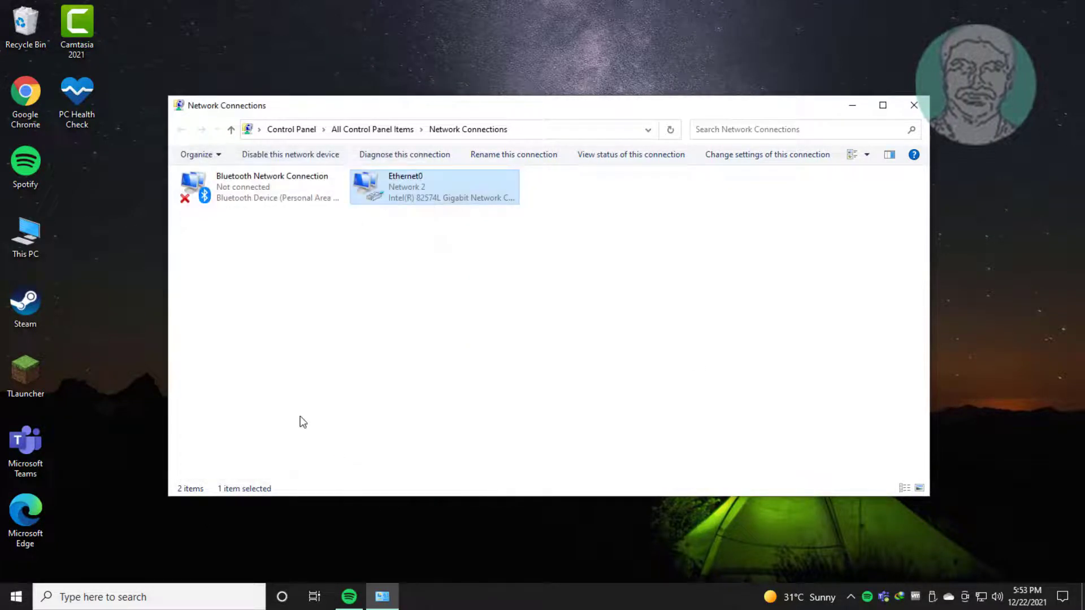
mouse_move(352, 209)
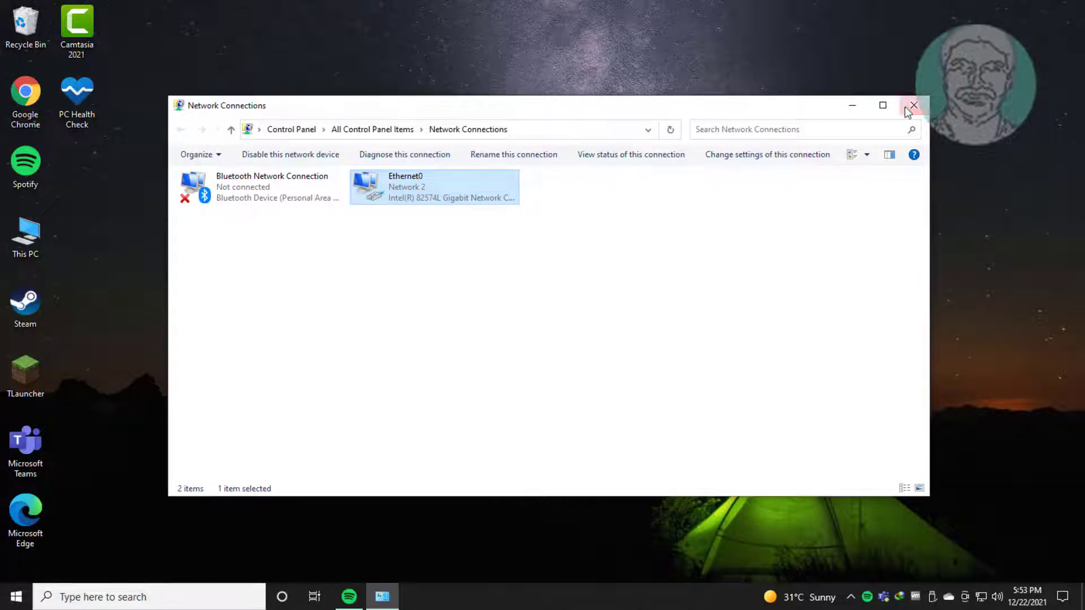
Close Network Connections and run Command Prompt as administrator, approving User Account Control
left_click(913, 105)
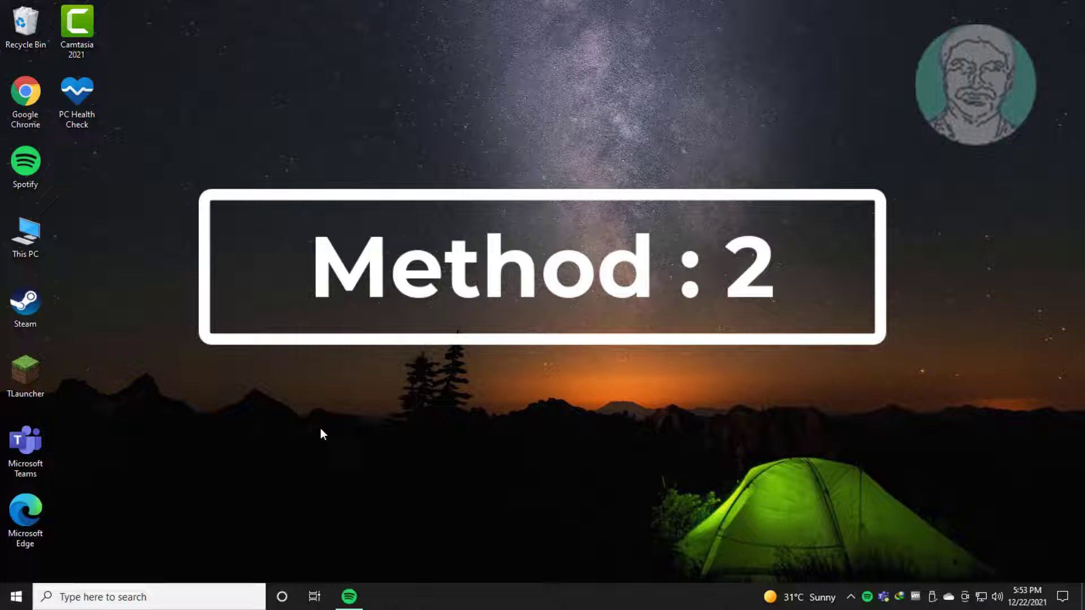
type("command prompt")
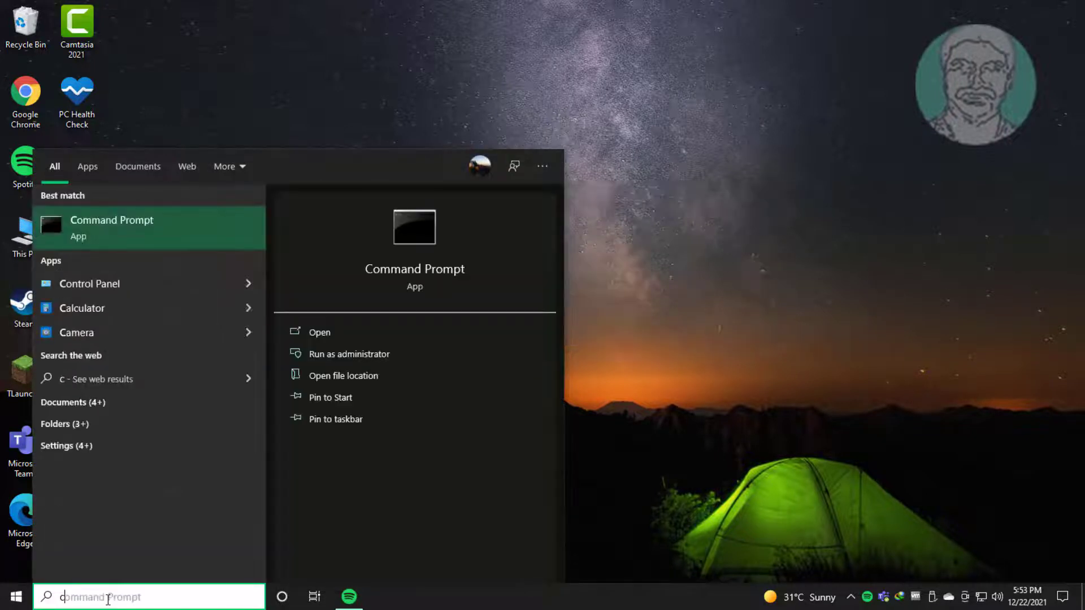
type("cmd")
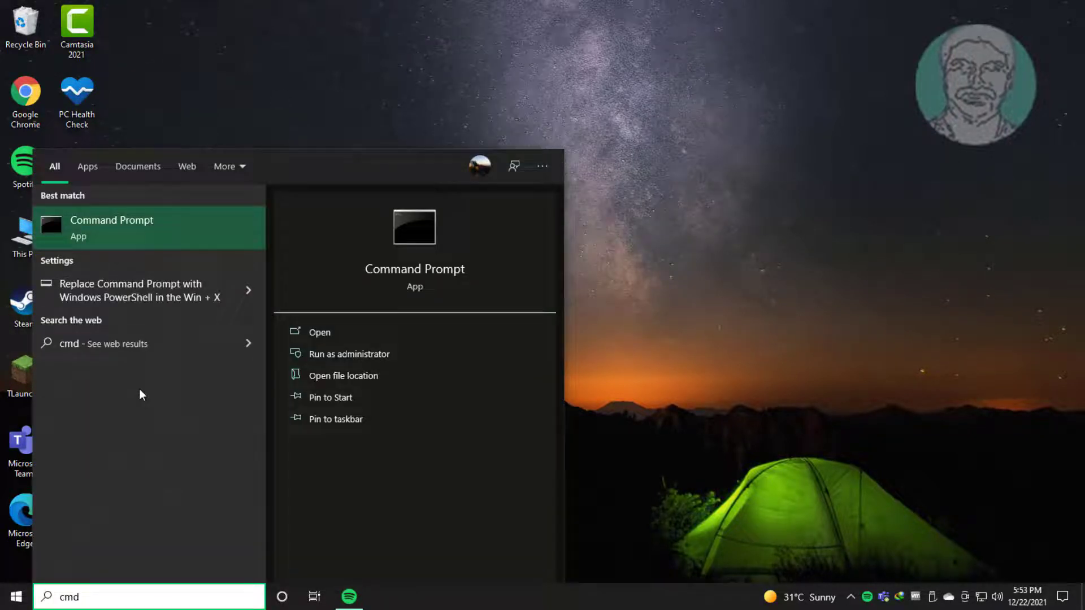
right_click(112, 227)
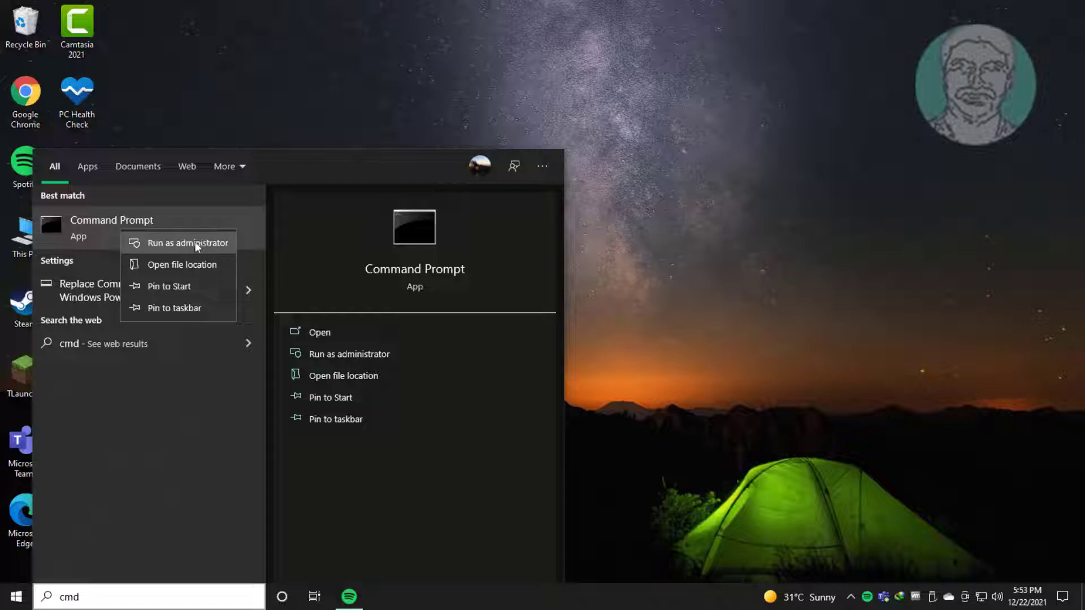
left_click(188, 243)
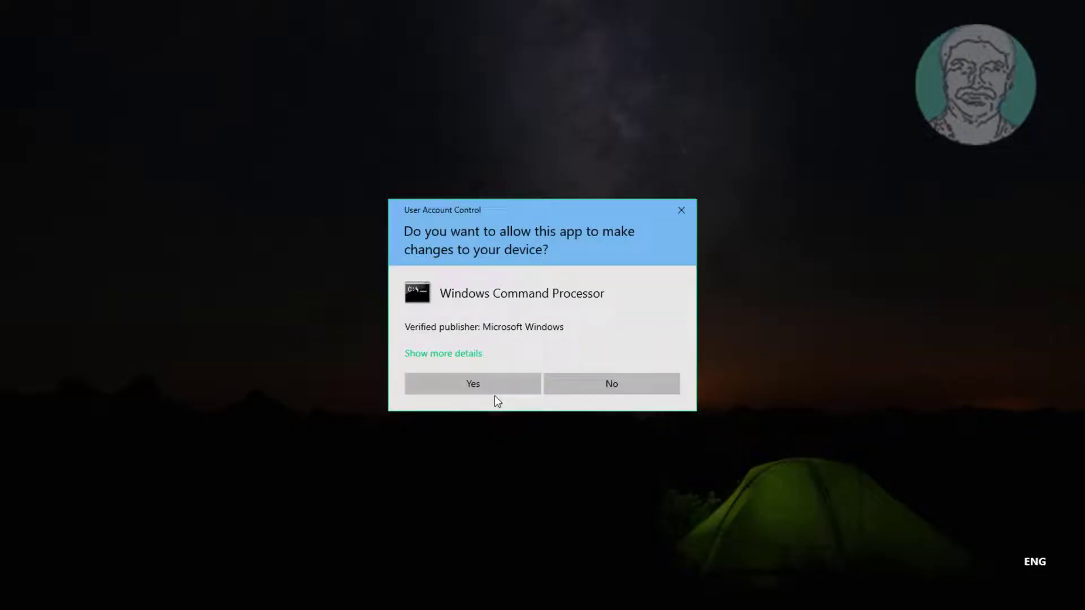
left_click(471, 383)
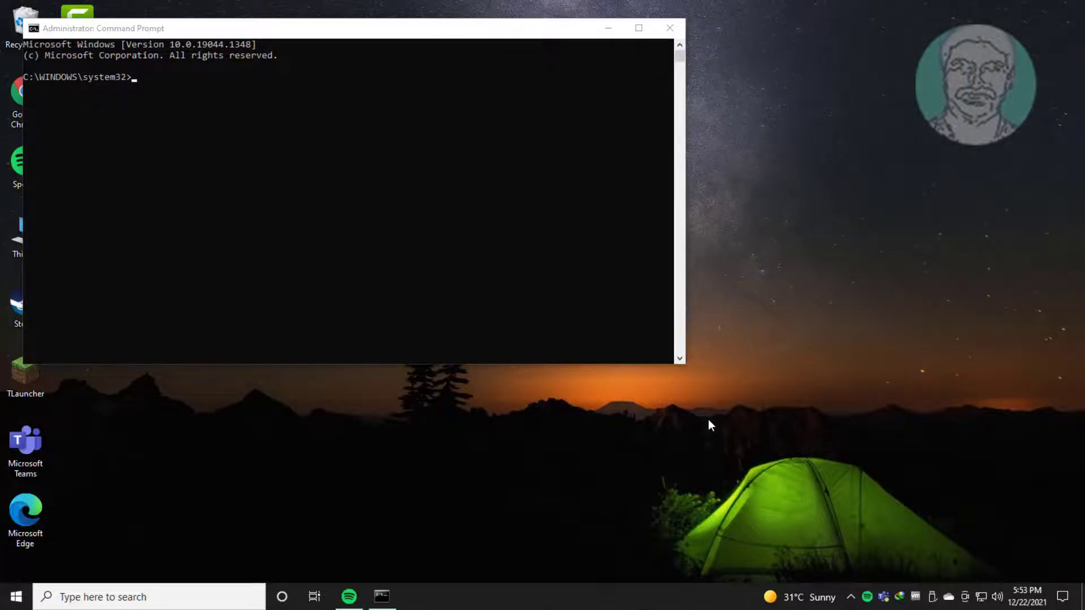
mouse_move(287, 136)
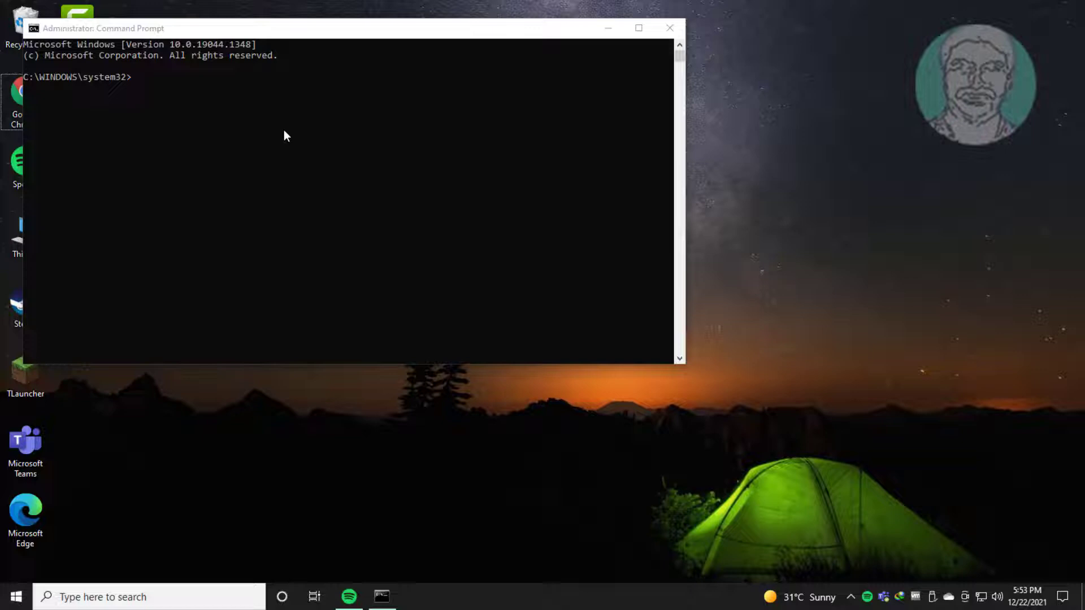
Run 'netsh int ip reset' and 'netsh winsock reset'
type("n")
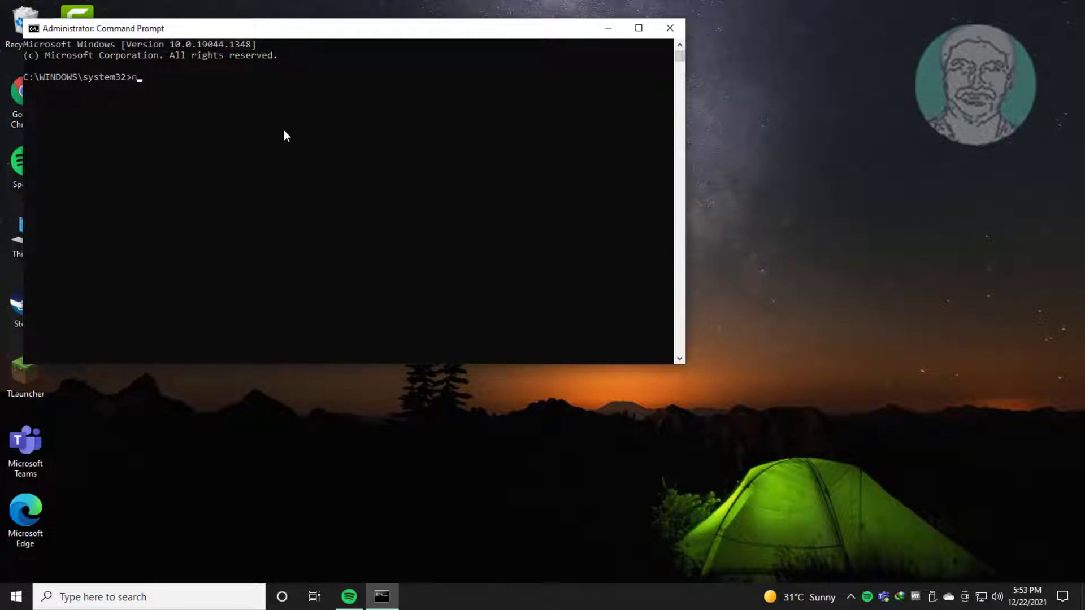
type("etsh")
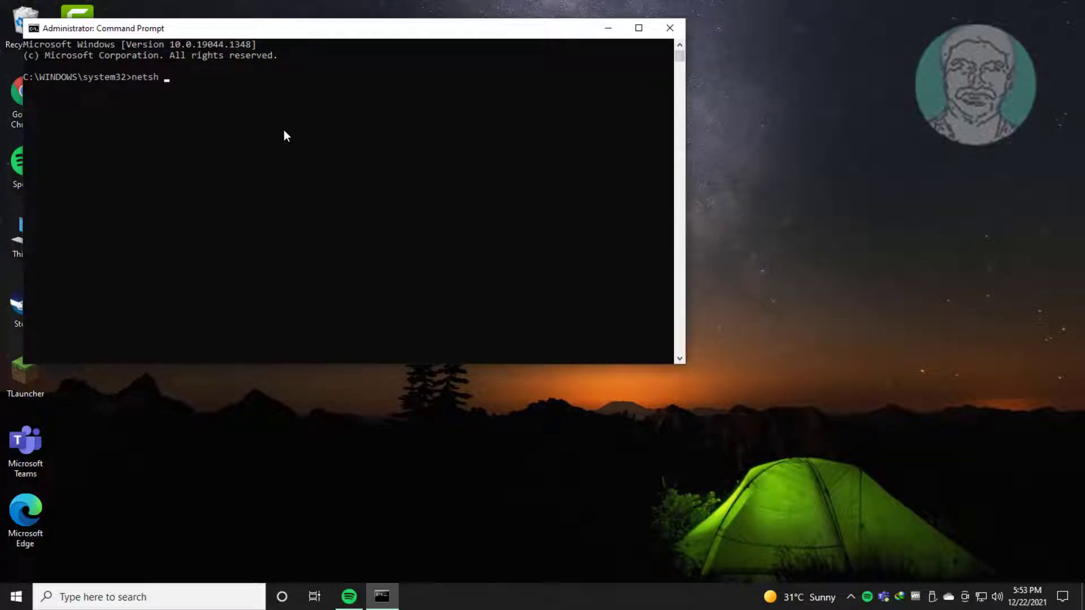
type("int")
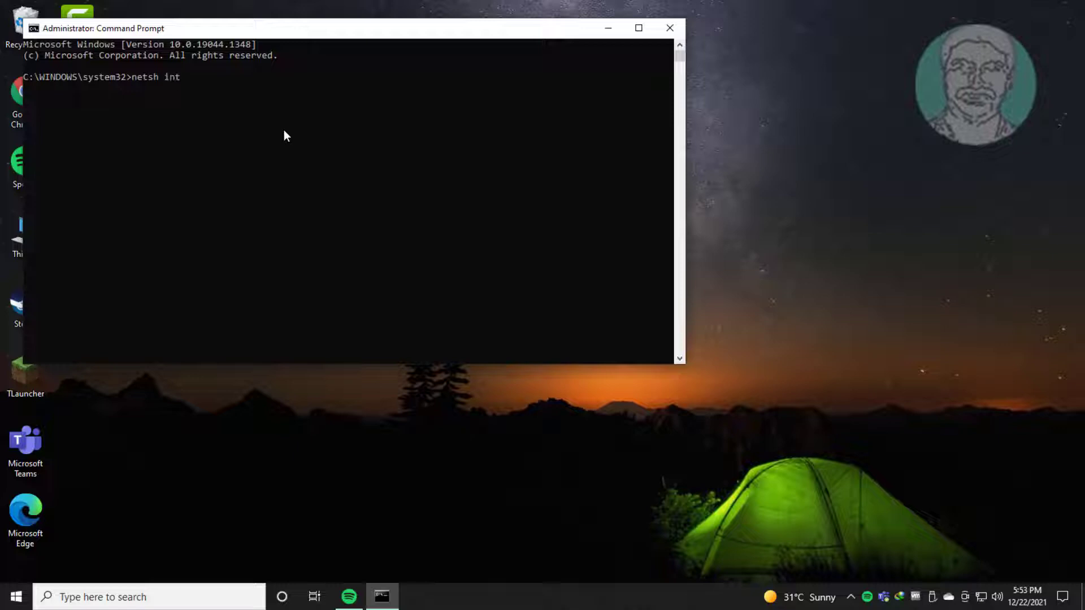
type("ip reset")
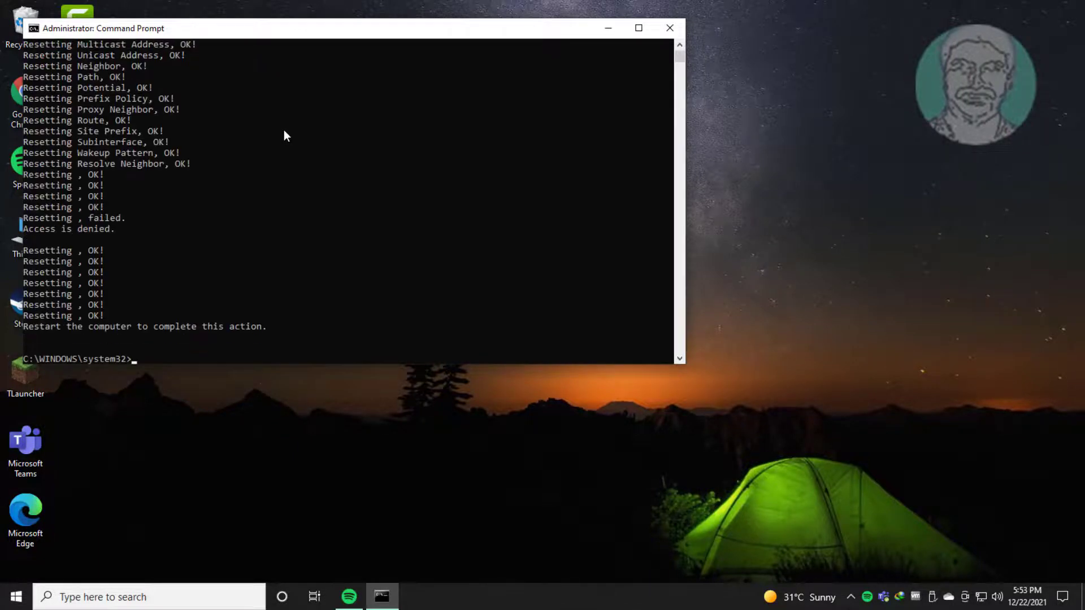
type("netsh")
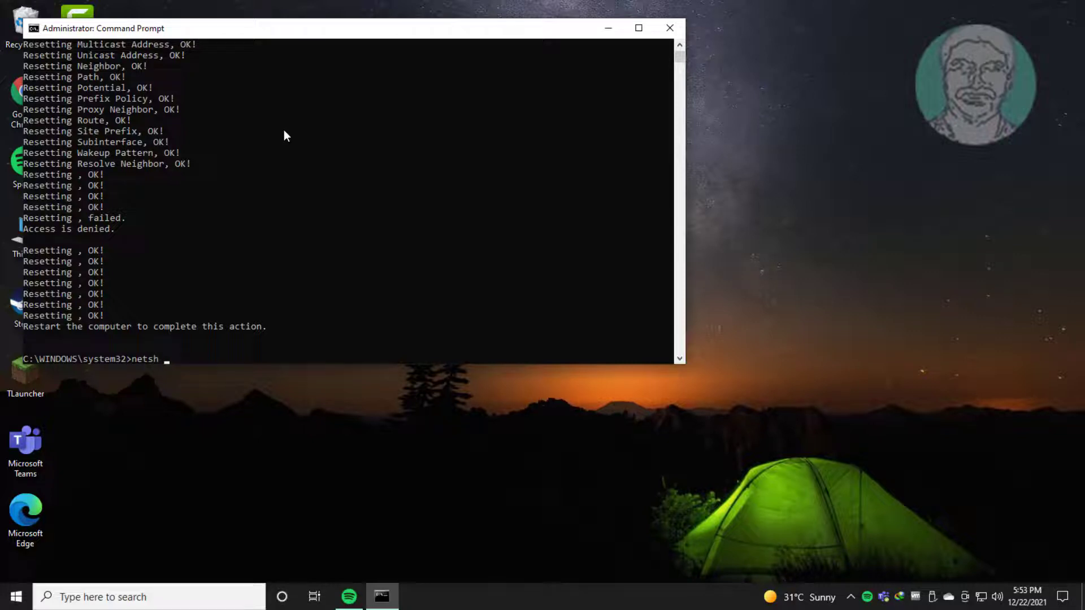
type("winsock reset")
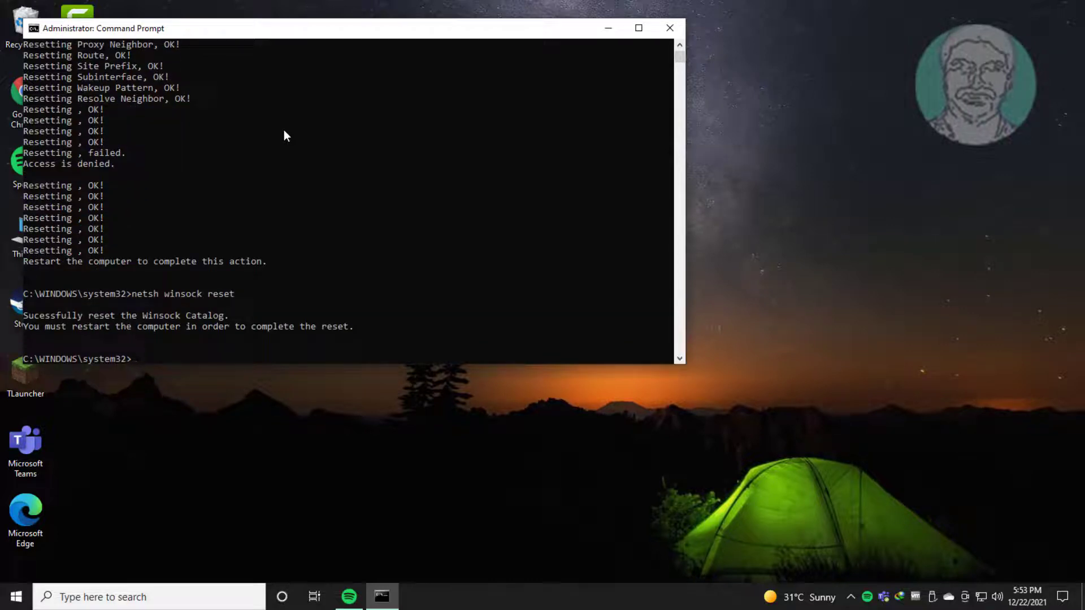
Flush the DNS resolver cache with ipconfig /flushdns
type("ipcon")
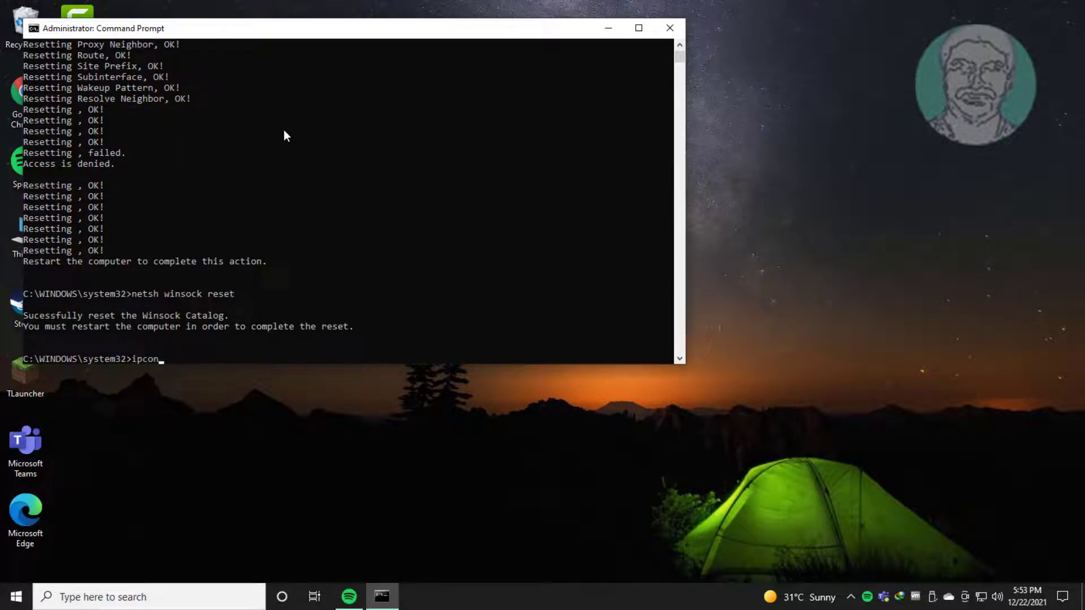
type("fig /f")
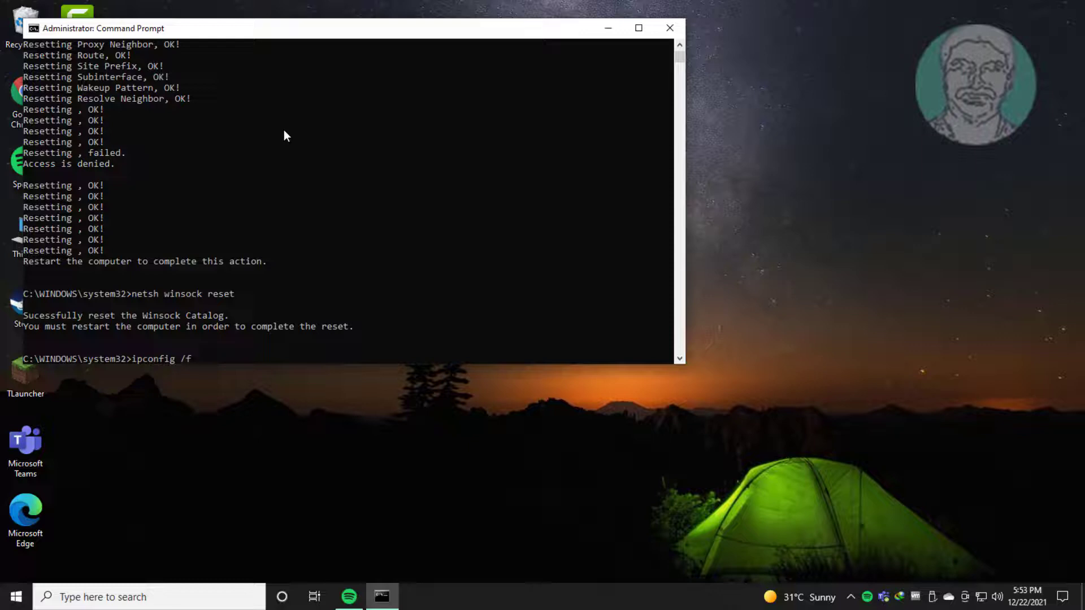
type("lushn")
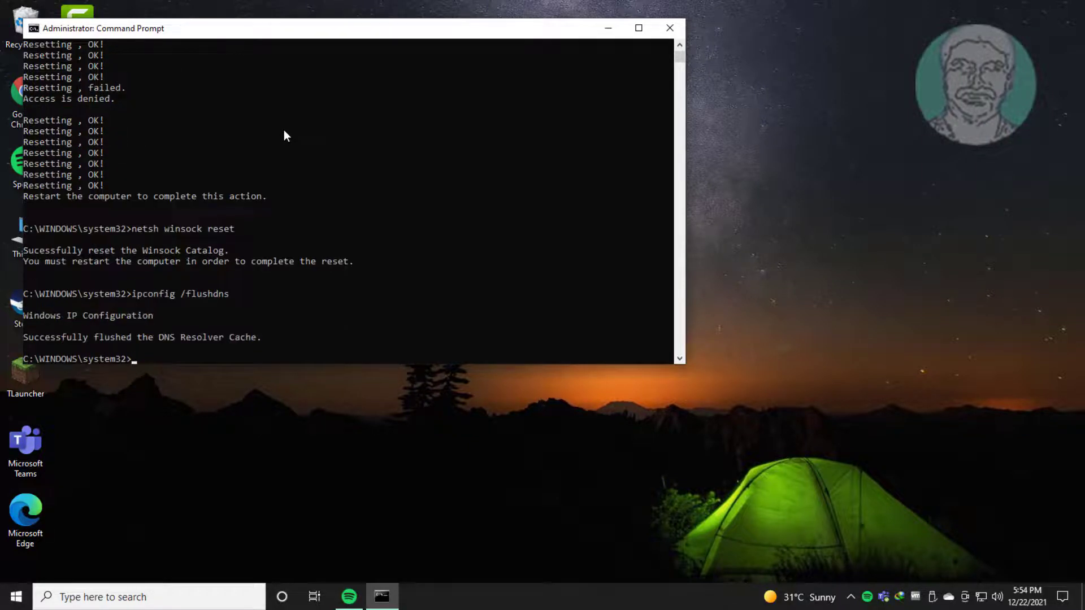
Release and renew the IP address with ipconfig, then exit Command Prompt
type("ipconfig /relea")
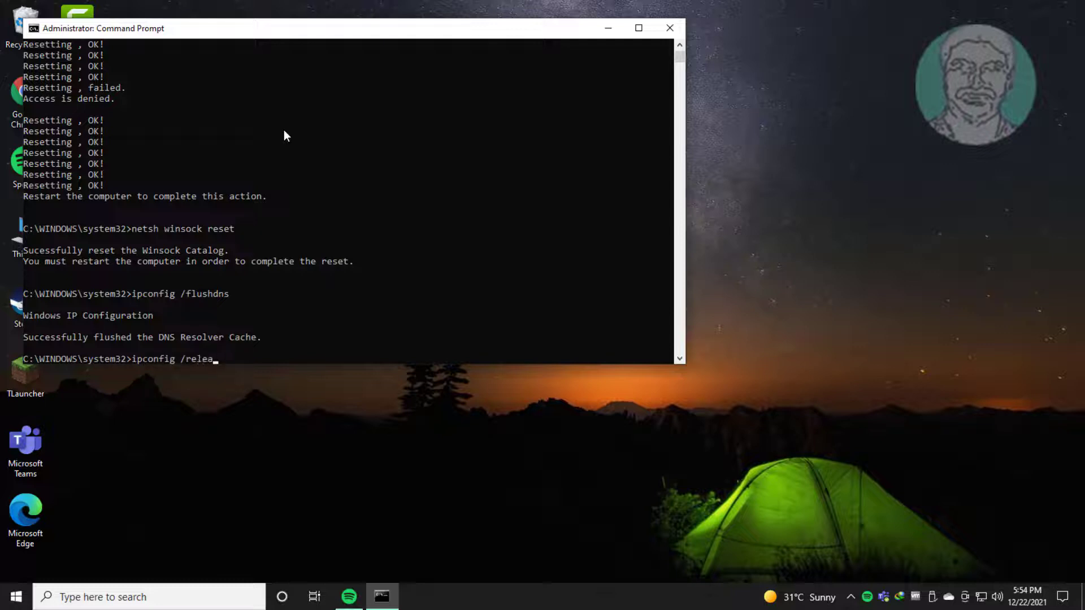
key("enter")
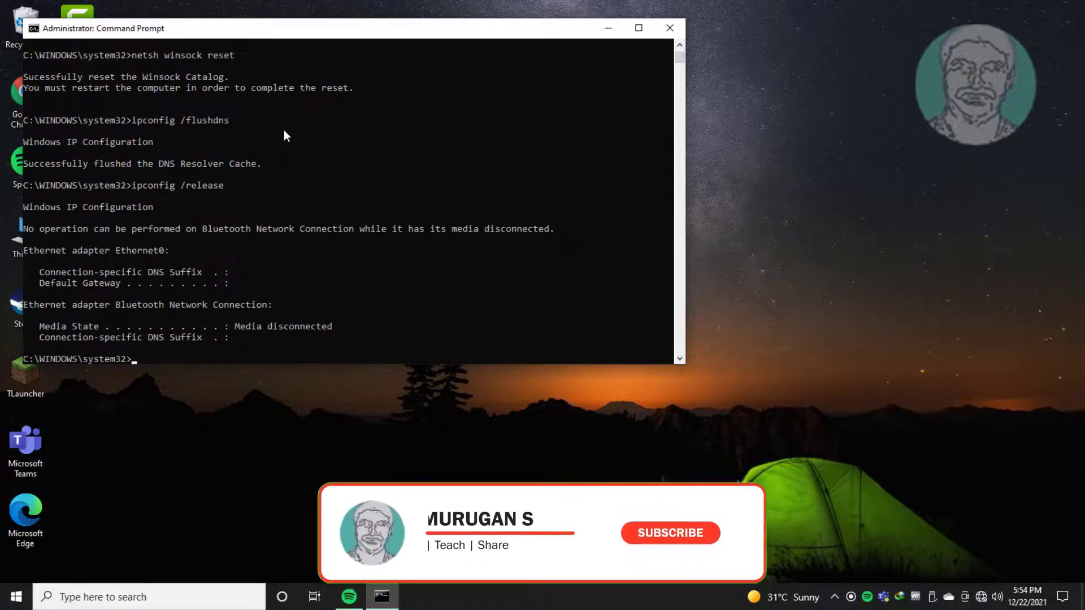
type("ipconfig /renew")
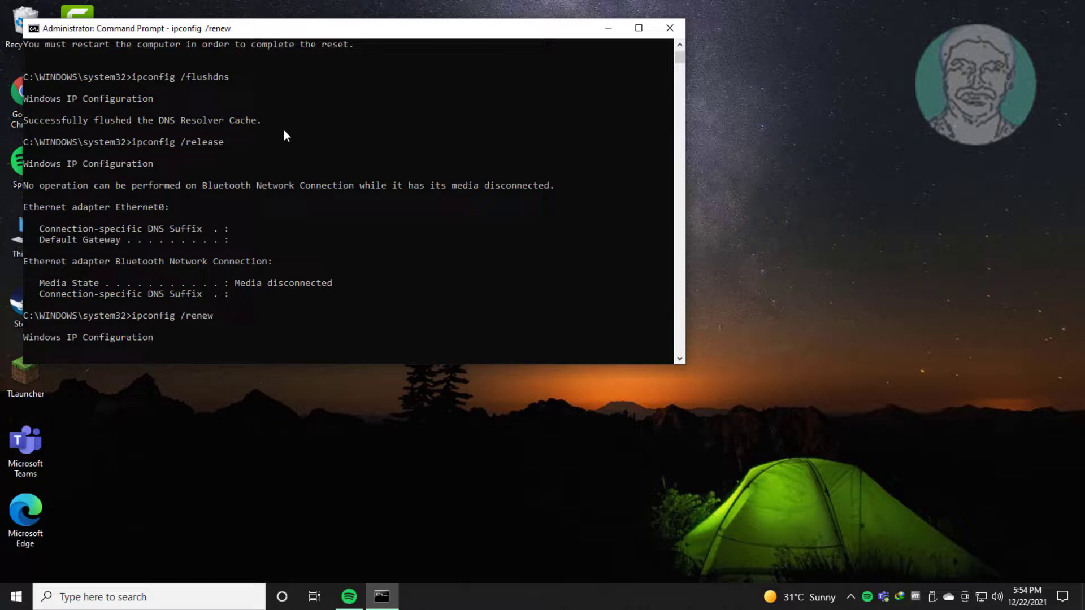
type("ex")
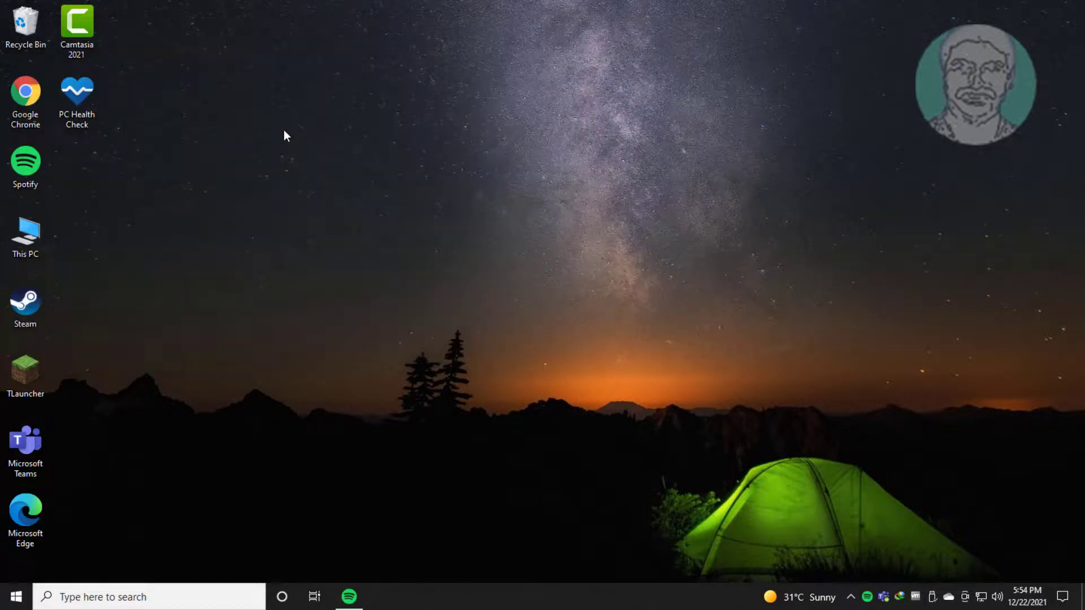
Open the Start menu and scroll through the installed apps list
left_click(15, 596)
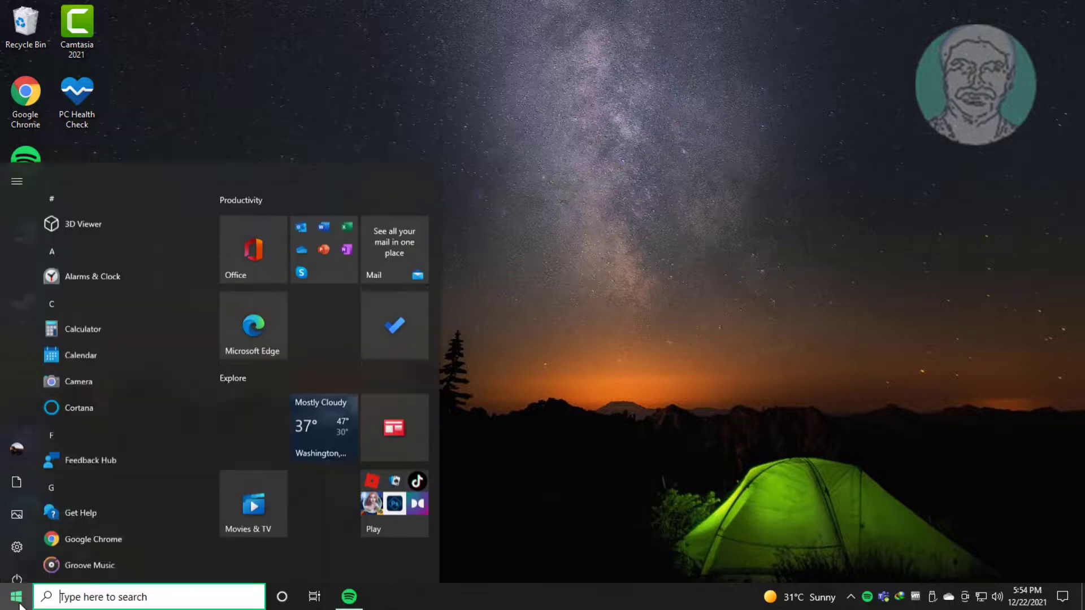
scroll("down", 3)
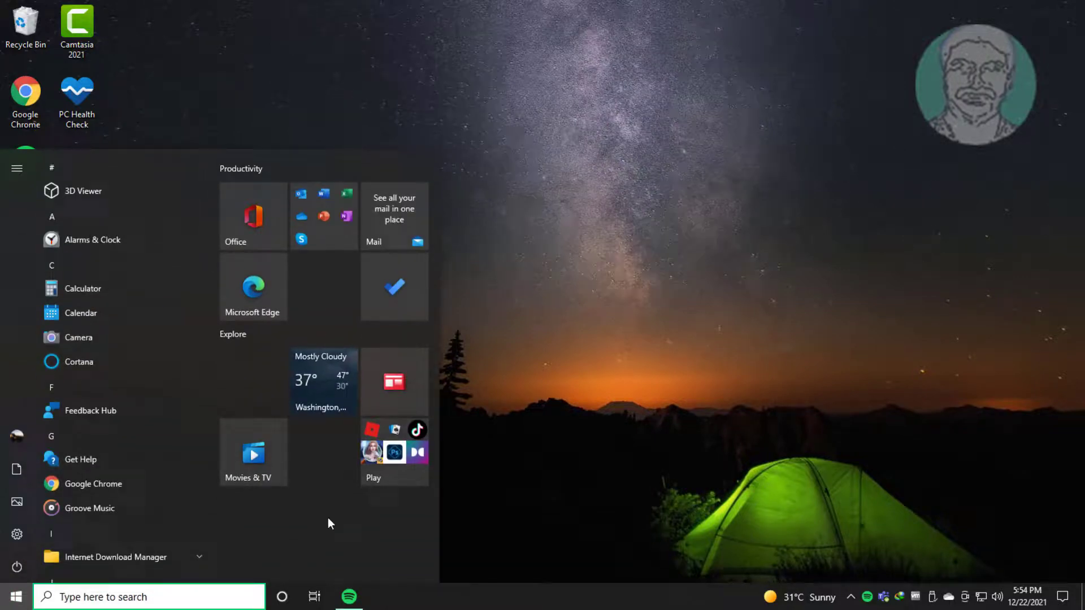